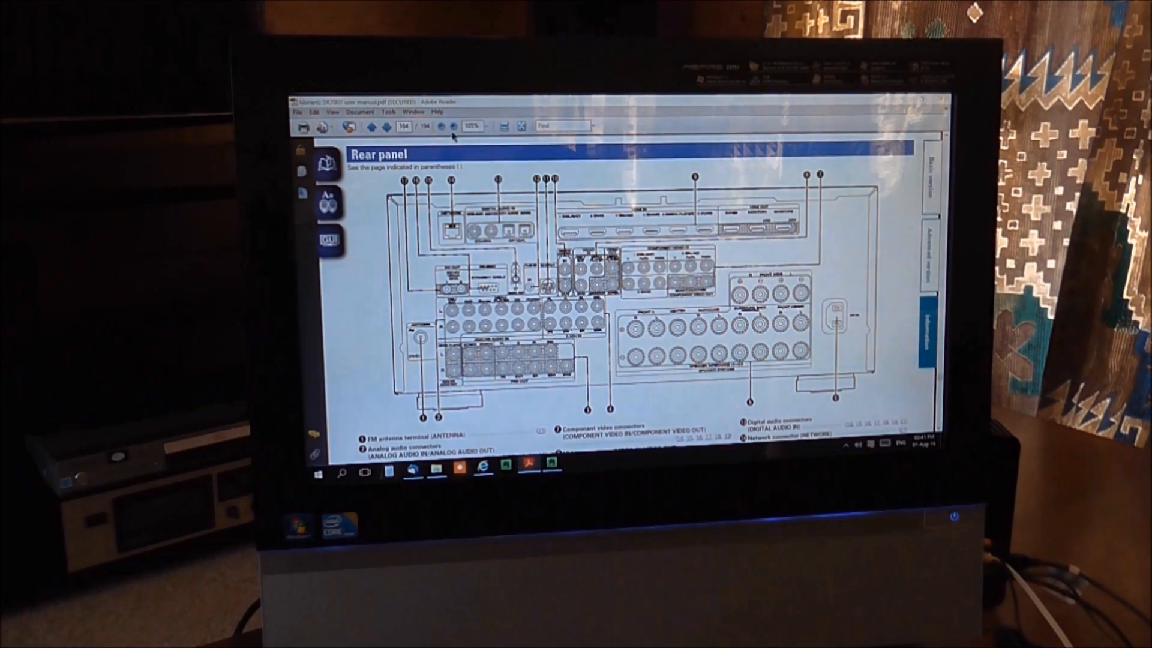
Move down the TV's Input Selection menu to the HDMI2 [AVR SR7007] receiver input.
{"action": "left_click", "coordinate": [454, 126]}
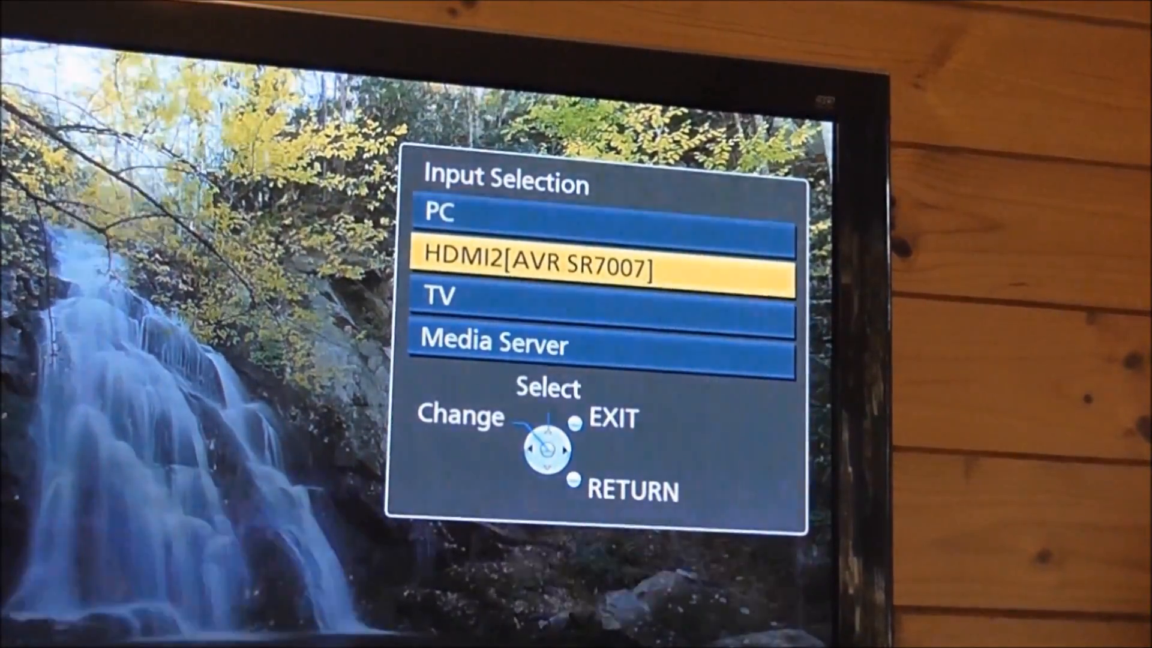
{"action": "key", "text": "Down"}
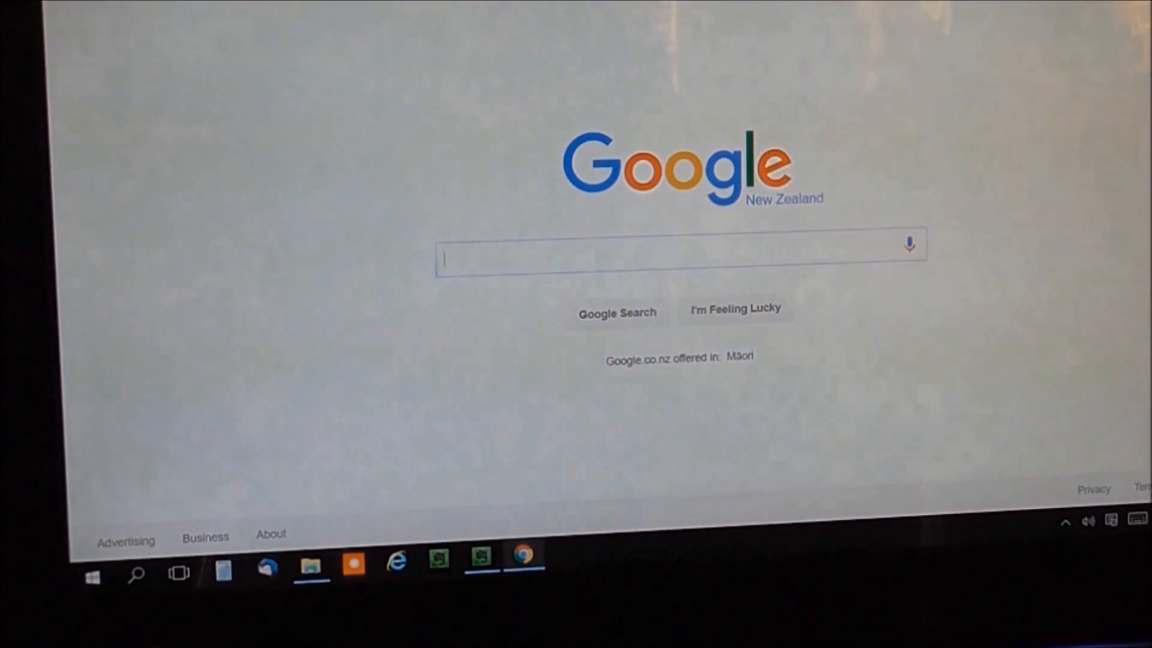
{"action": "mouse_move", "coordinate": [489, 146]}
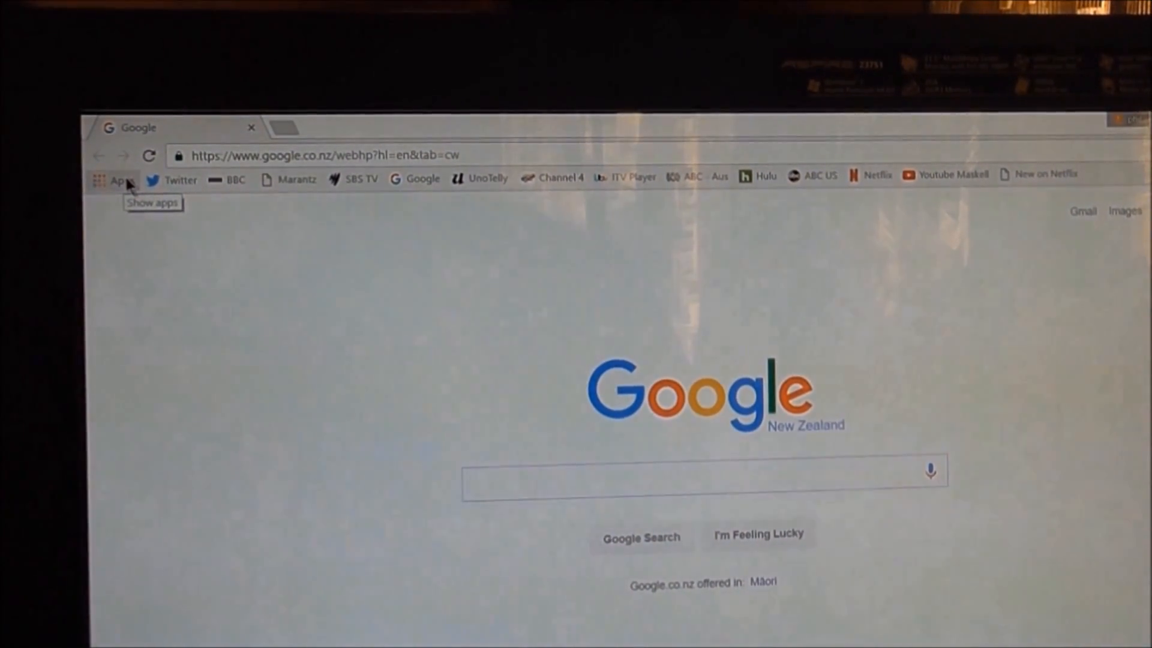
Show Chrome's installed apps page via the Apps bookmark shortcut.
{"action": "left_click", "coordinate": [115, 179]}
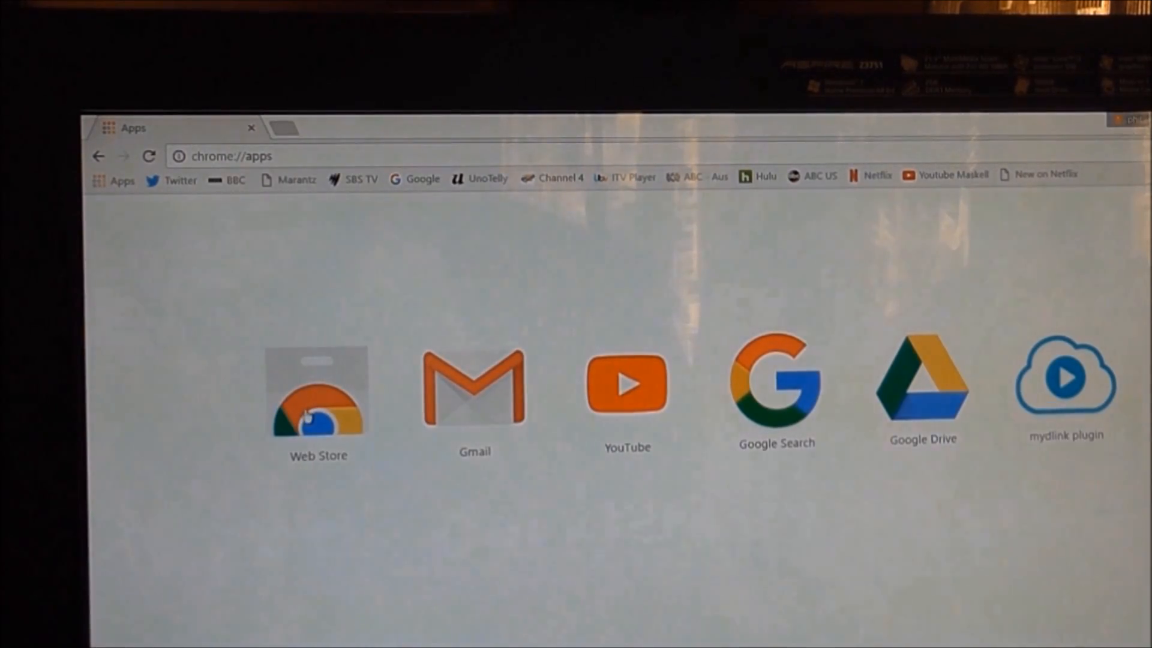
Search the Chrome Web Store for 'google chromecast'.
{"action": "left_click", "coordinate": [318, 389]}
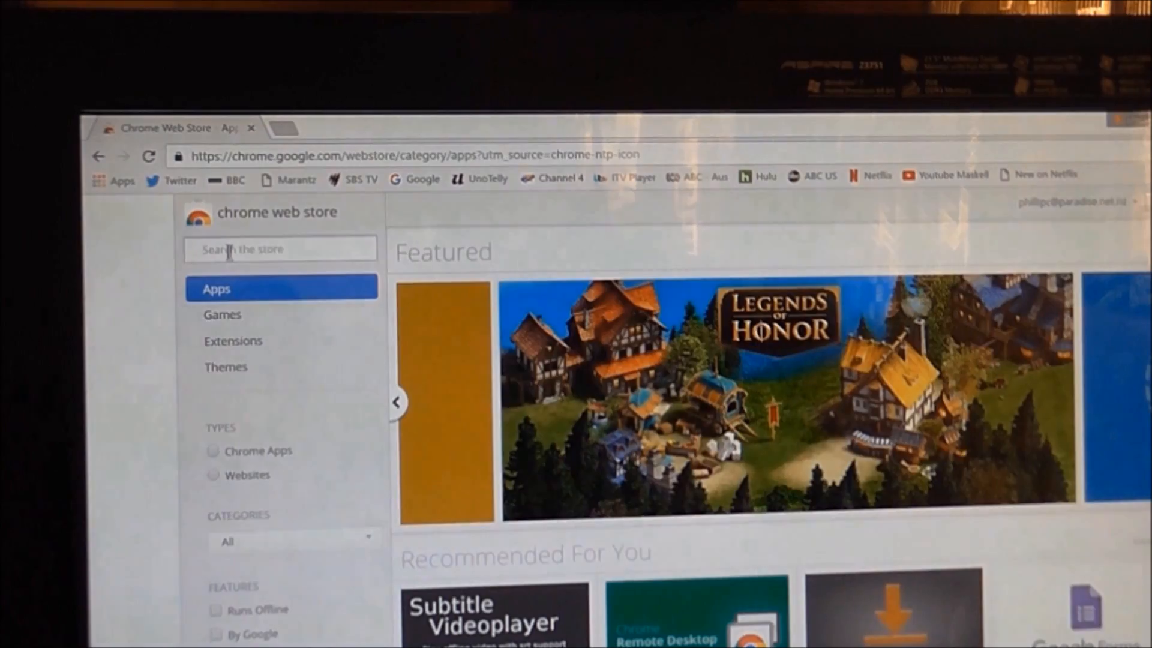
{"action": "type", "text": "s"}
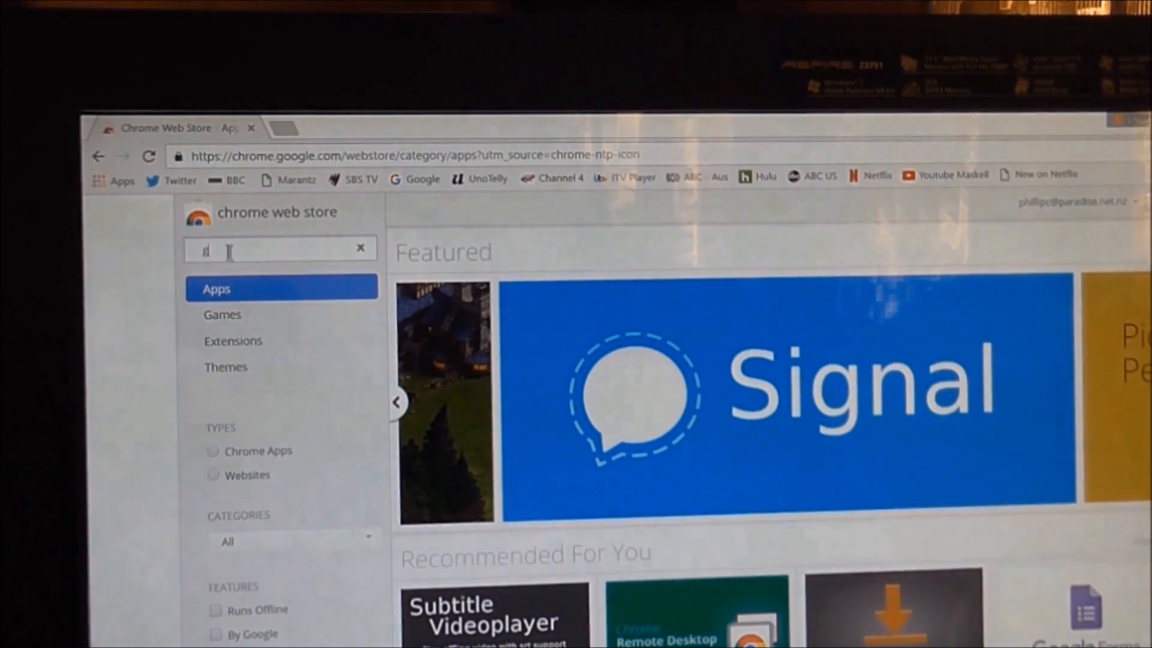
{"action": "type", "text": "oogle d"}
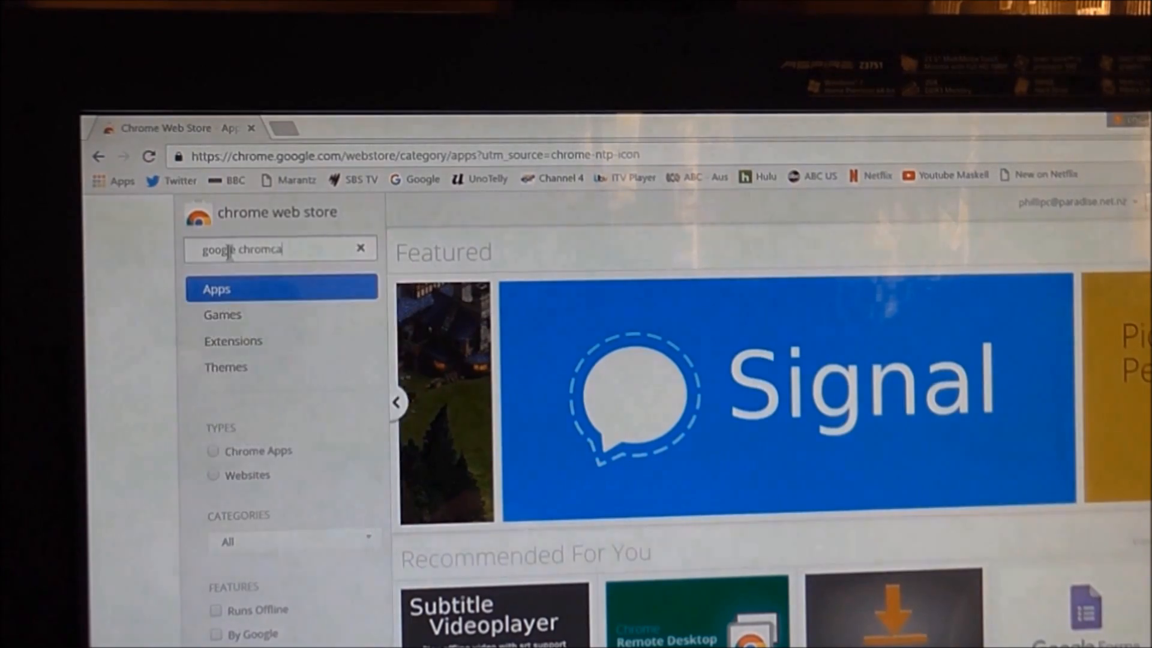
{"action": "type", "text": "st"}
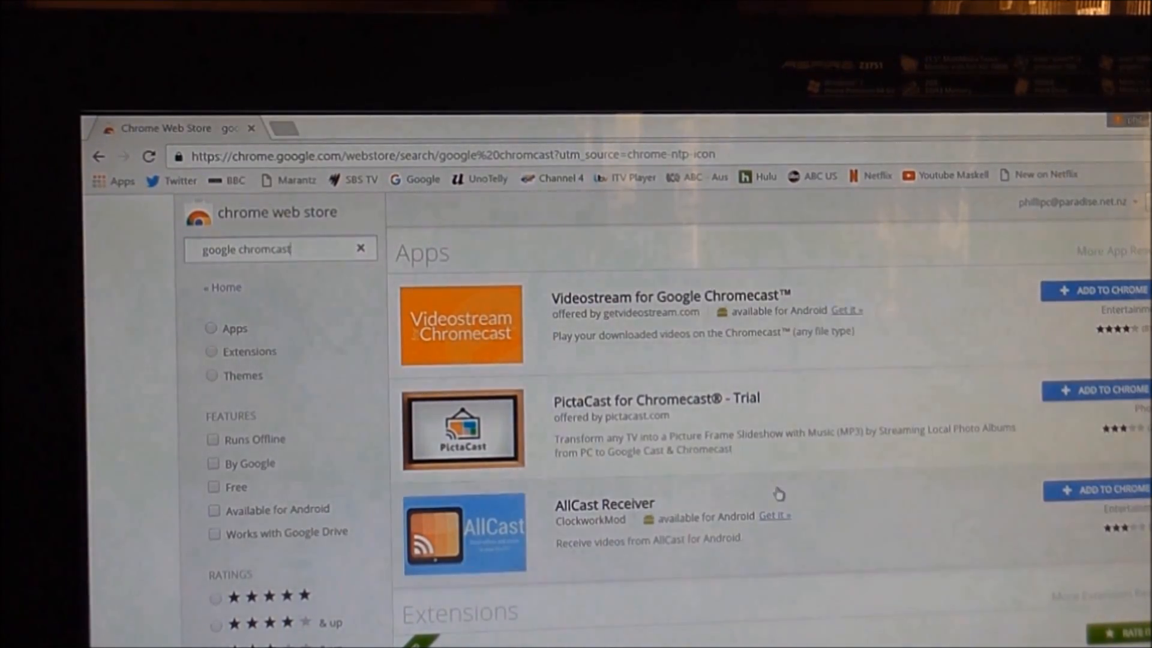
{"action": "scroll", "scroll_direction": "down", "scroll_amount": 3}
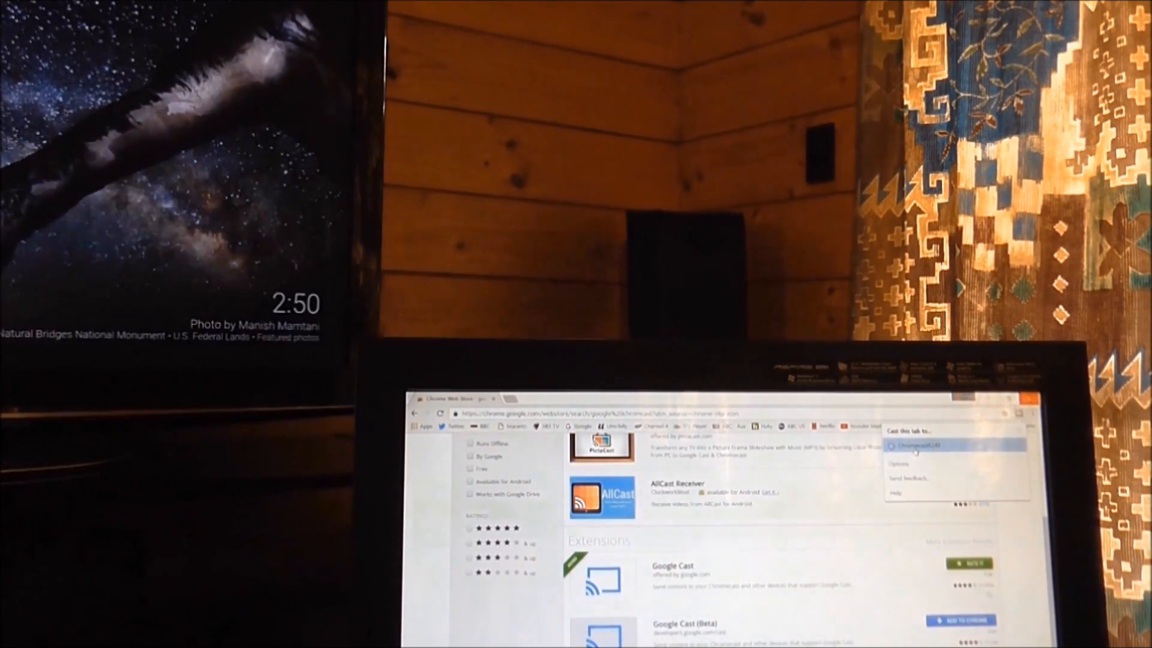
Cast the current Chrome tab to the Chromecast from the Google Cast extension.
{"action": "left_click", "coordinate": [918, 445]}
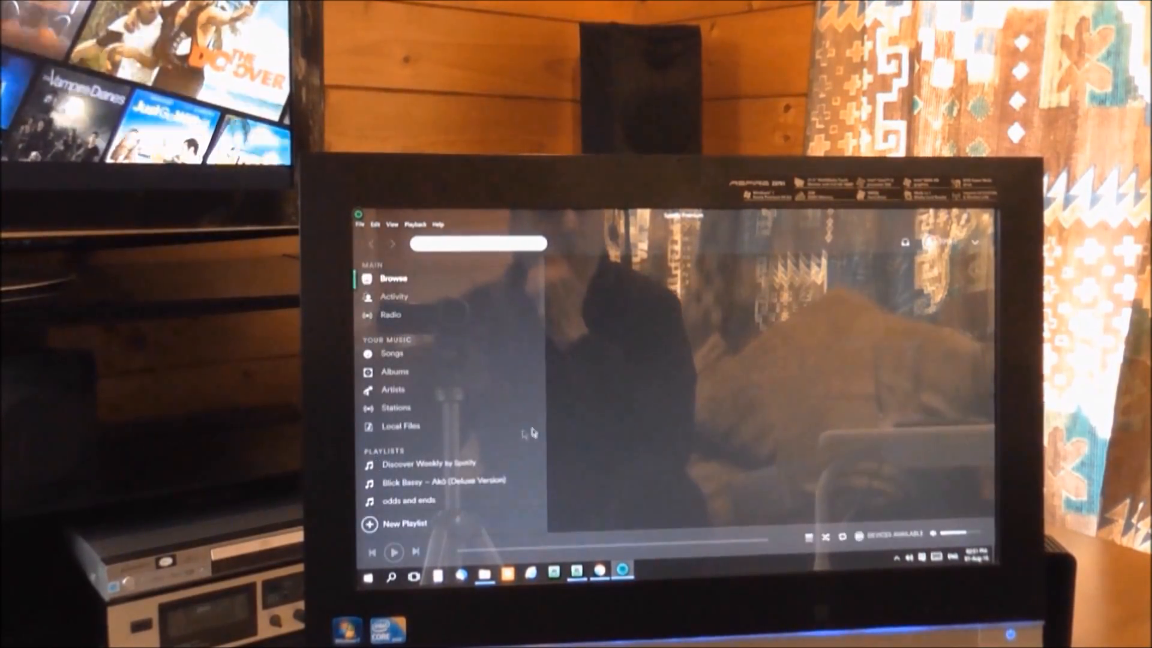
Show Spotify's Browse overview and drop down the account options beside the username.
{"action": "left_click", "coordinate": [393, 278]}
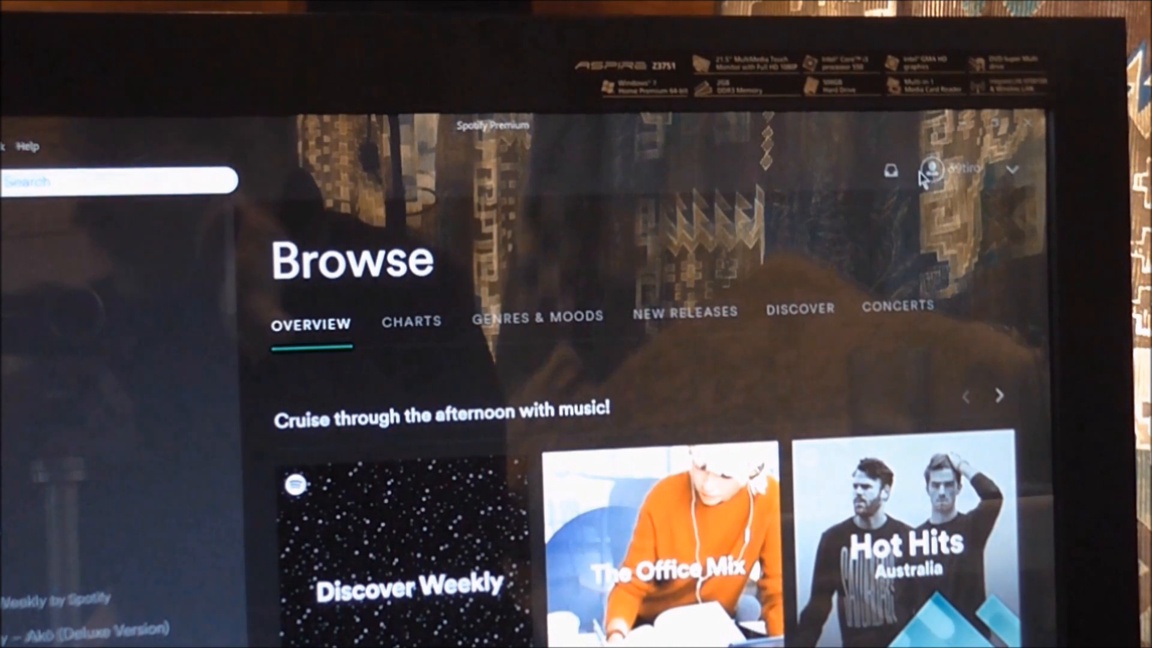
{"action": "mouse_move", "coordinate": [1012, 177]}
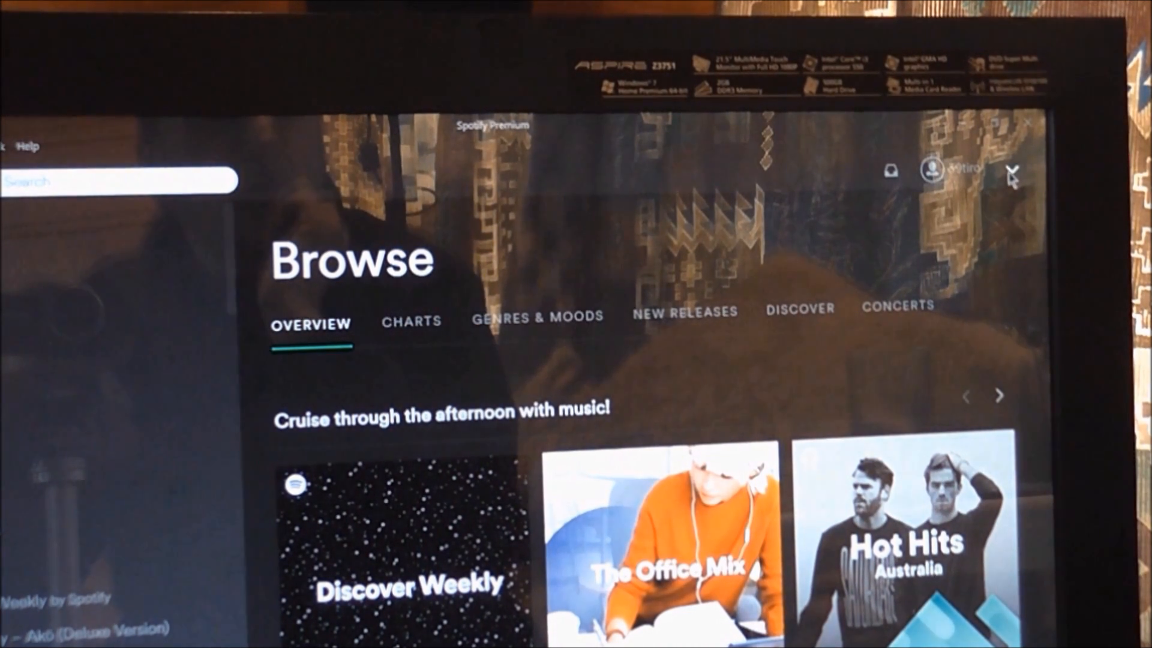
{"action": "left_click", "coordinate": [967, 169]}
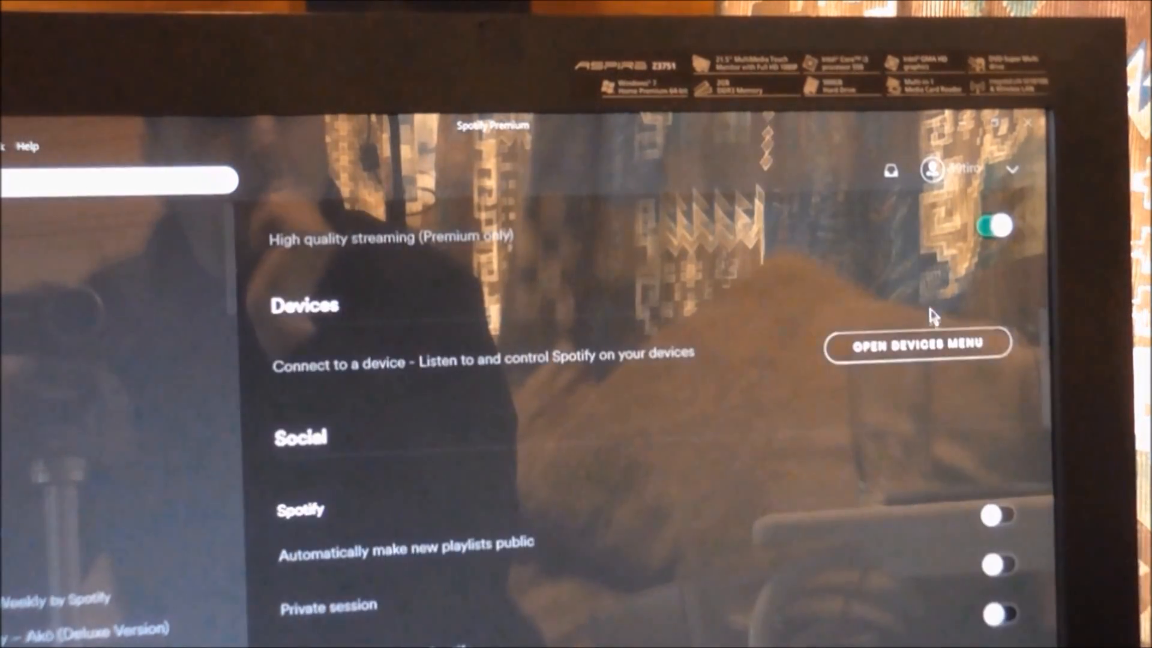
Bring up Spotify's available playback devices from the Settings Devices section.
{"action": "left_click", "coordinate": [917, 346]}
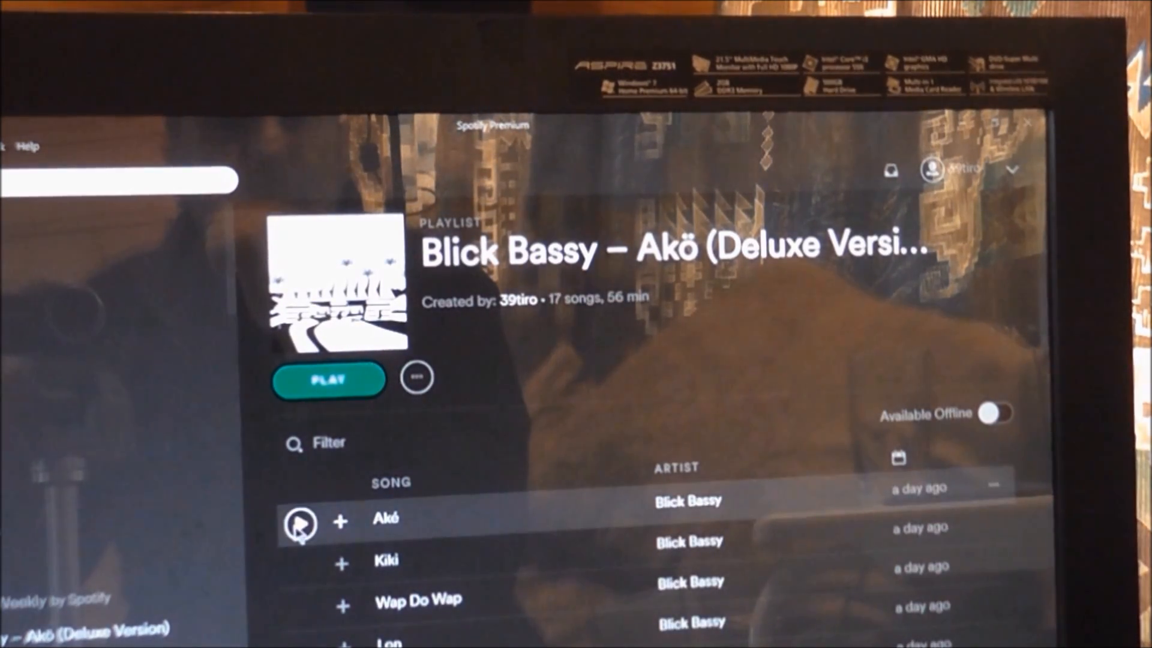
Play Akö, the first song of the Blick Bassy – Akö (Deluxe Version) playlist.
{"action": "left_click", "coordinate": [329, 379]}
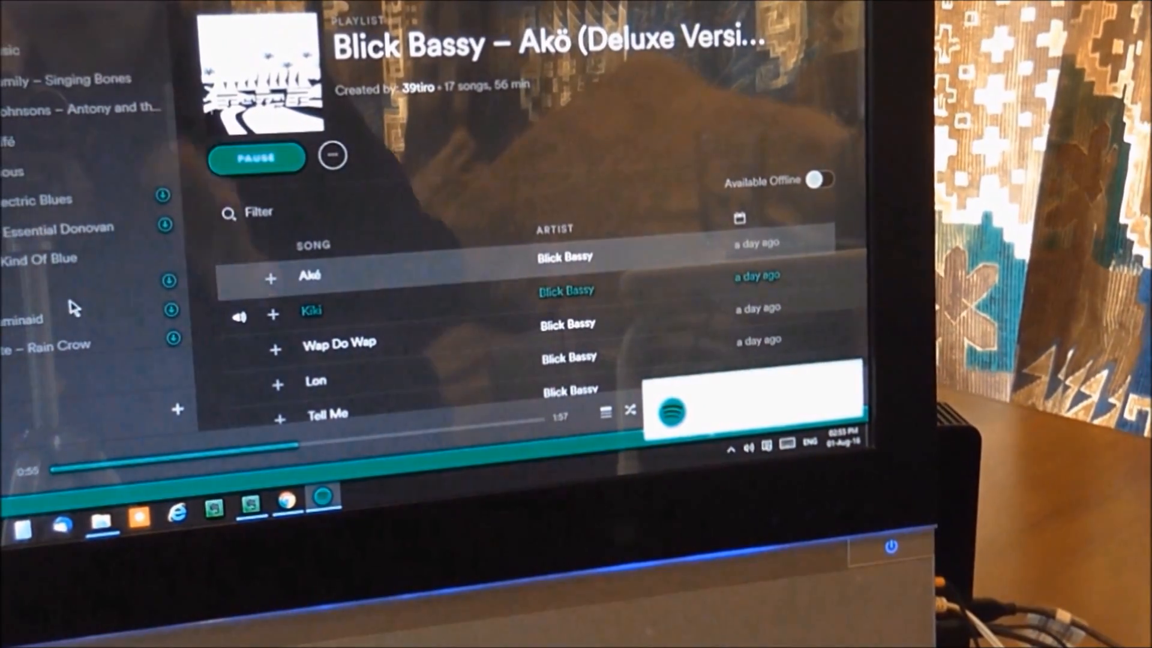
Play The Bad Wind from the Tony Joe White – Rain Crow playlist in the sidebar.
{"action": "scroll", "scroll_direction": "down", "scroll_amount": 3}
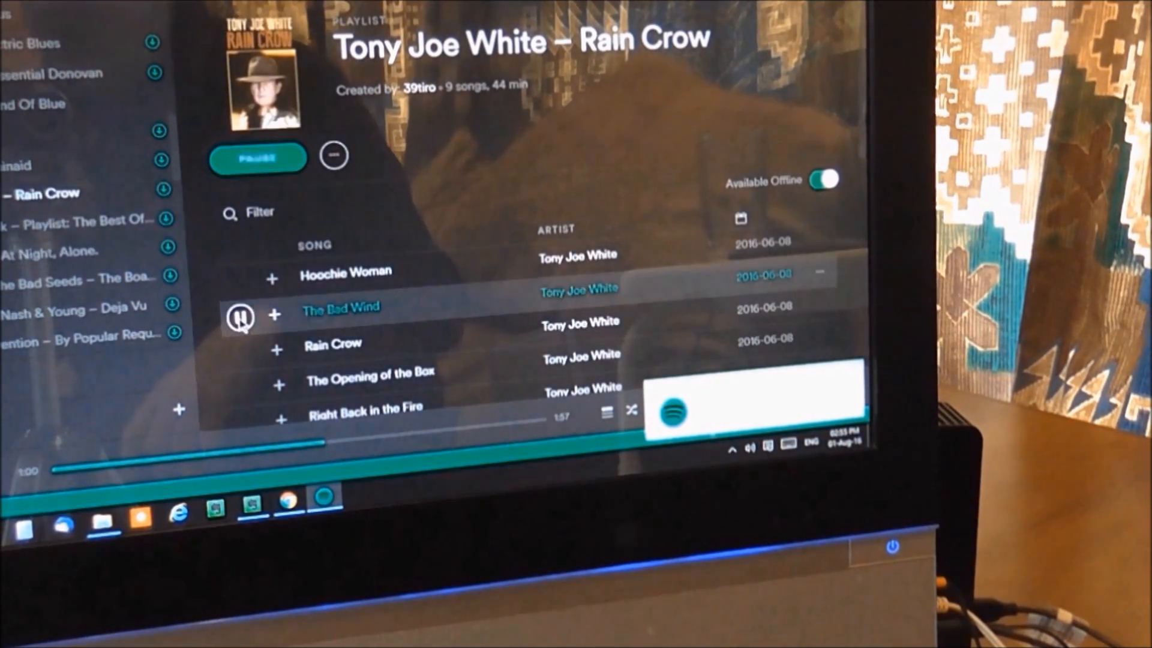
{"action": "left_click", "coordinate": [258, 157]}
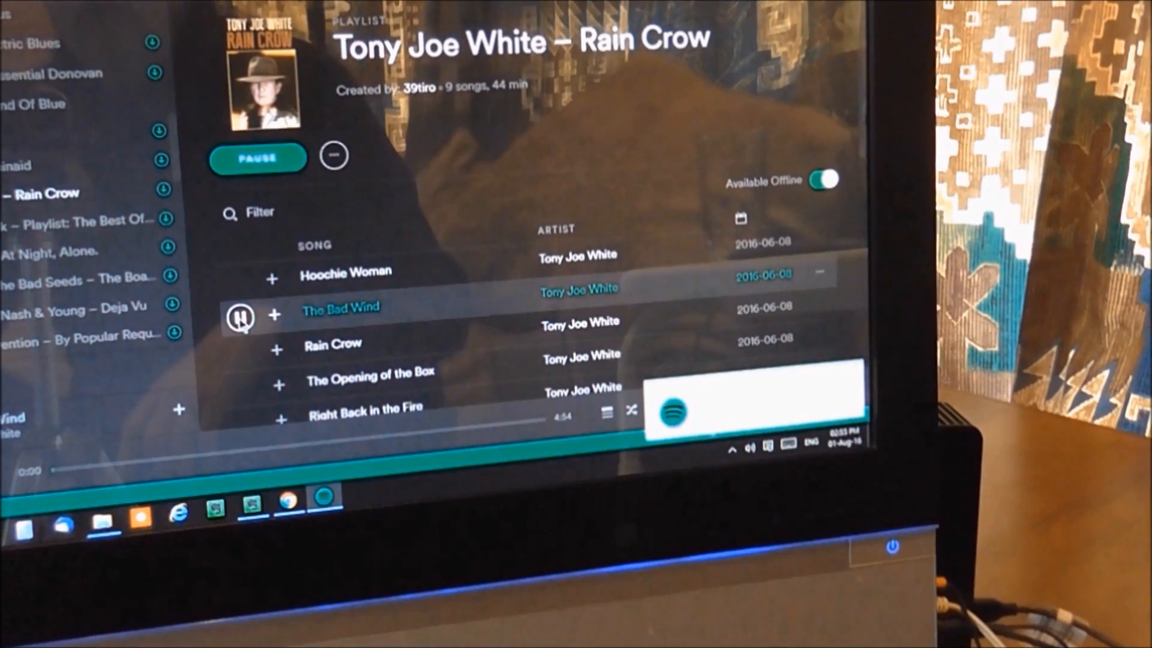